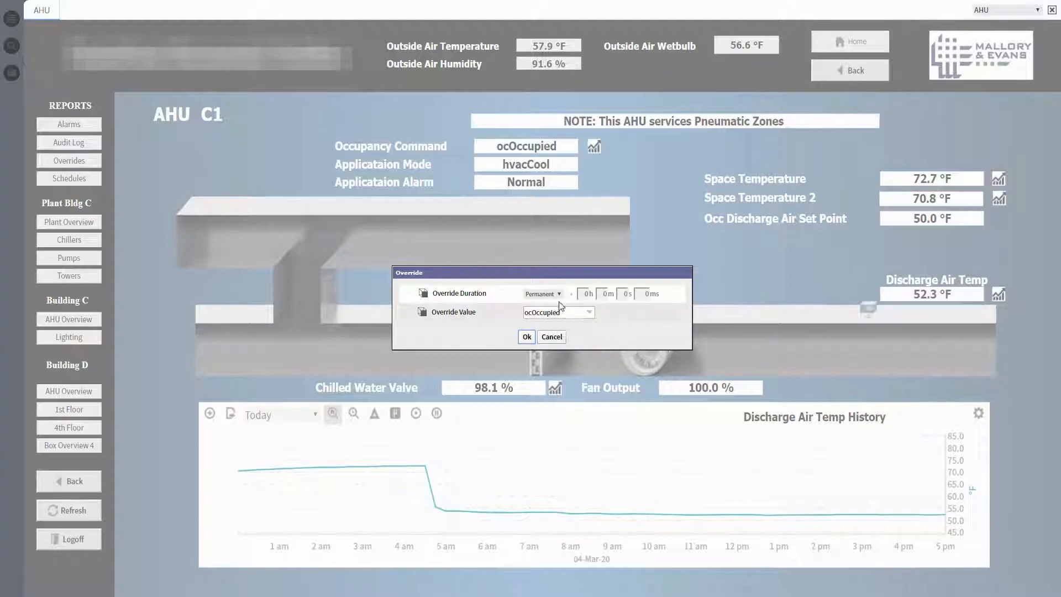
Confirm the permanent ocOccupied override on AHU C1's occupancy command.
{"action": "left_click", "coordinate": [527, 337]}
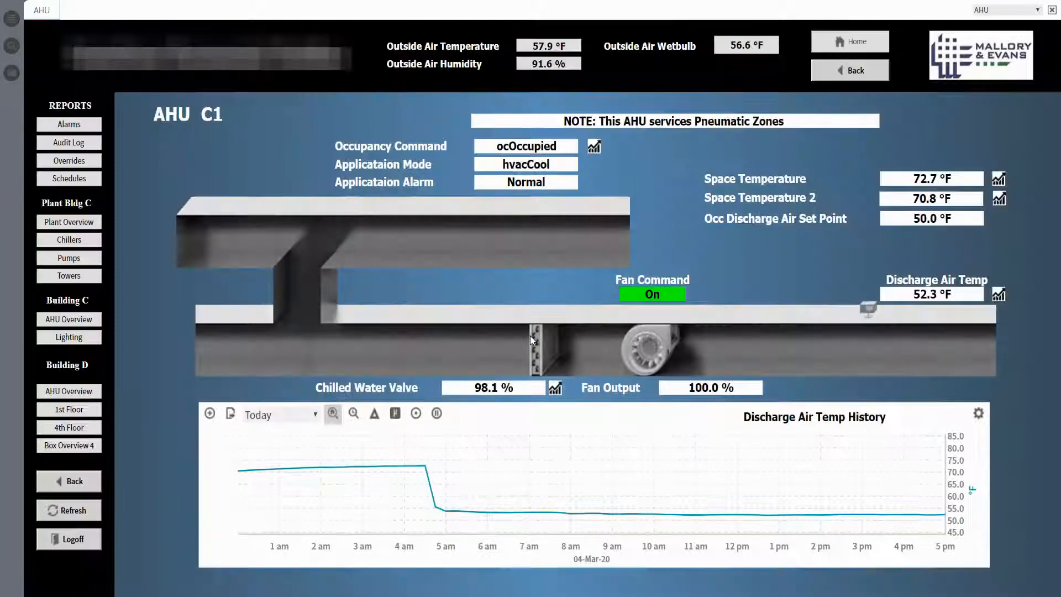
{"action": "left_click", "coordinate": [524, 145]}
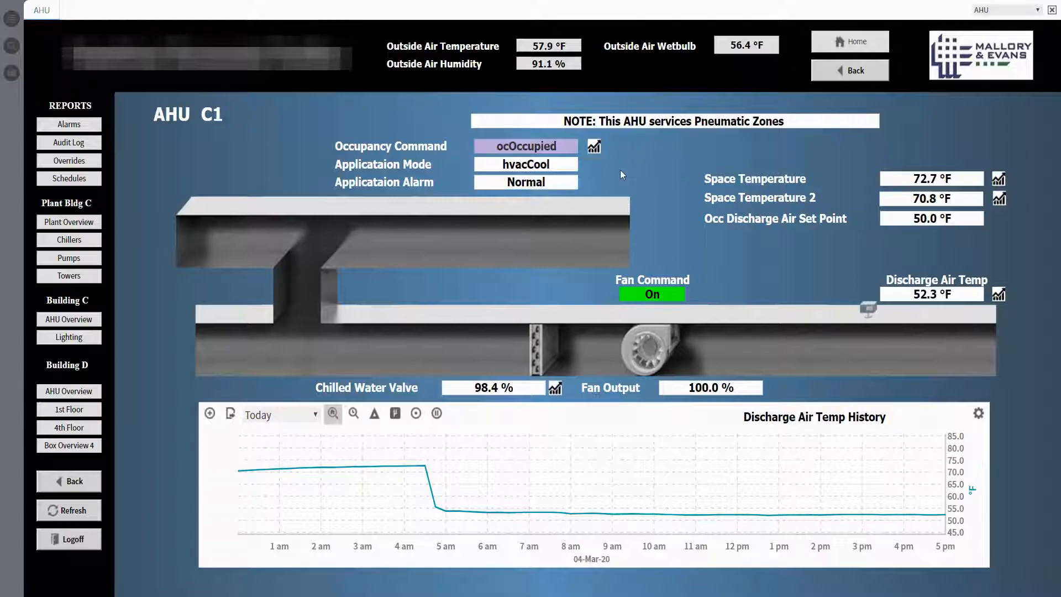
Override Occ Discharge Air Set Point to 60 °F with a 1 Minute duration.
{"action": "left_click", "coordinate": [931, 217]}
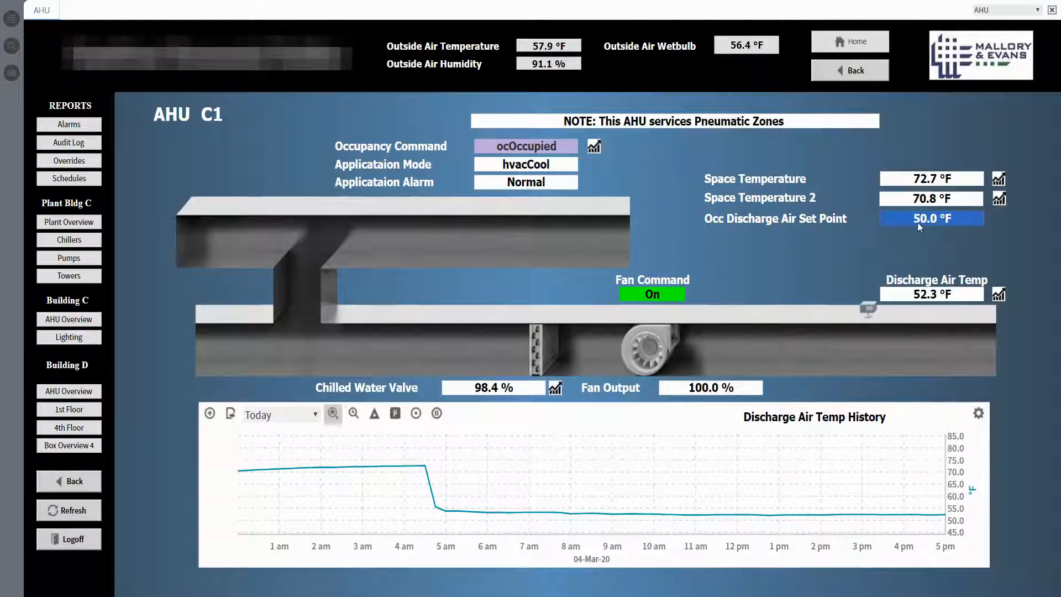
{"action": "mouse_move", "coordinate": [931, 217]}
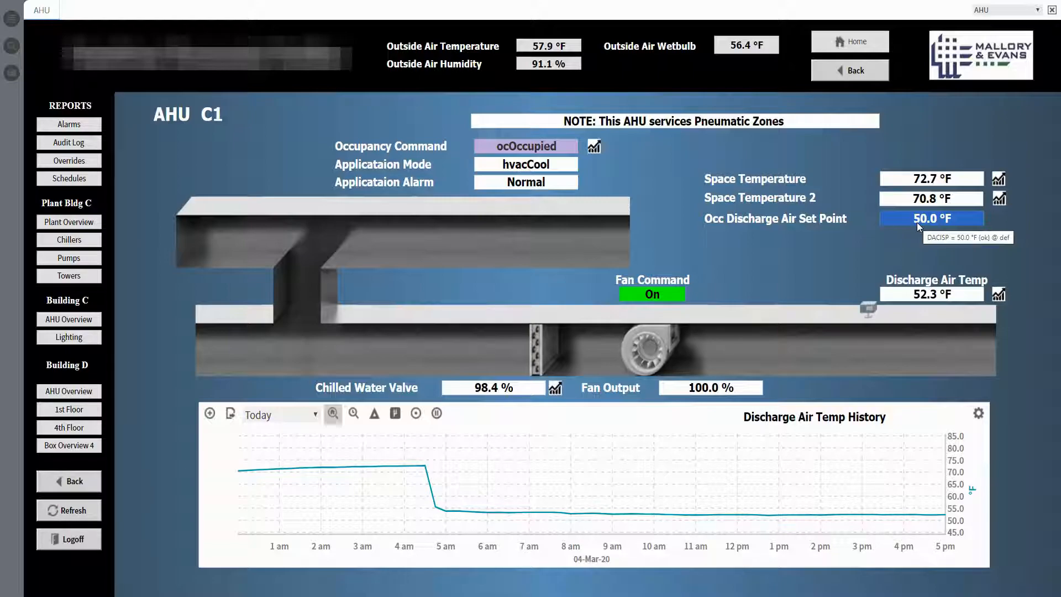
{"action": "left_click", "coordinate": [931, 218]}
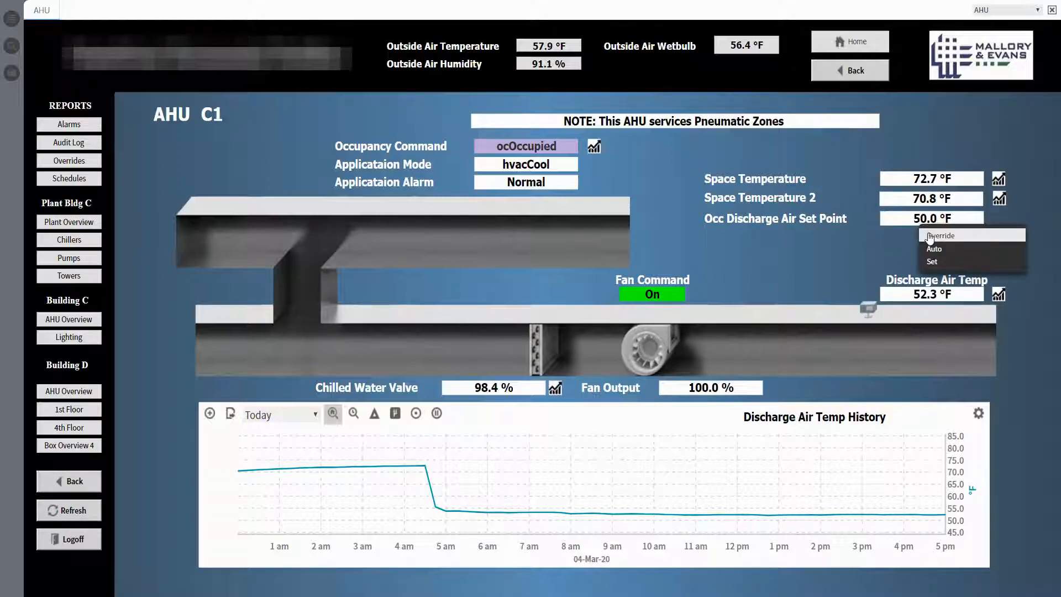
{"action": "left_click", "coordinate": [942, 234]}
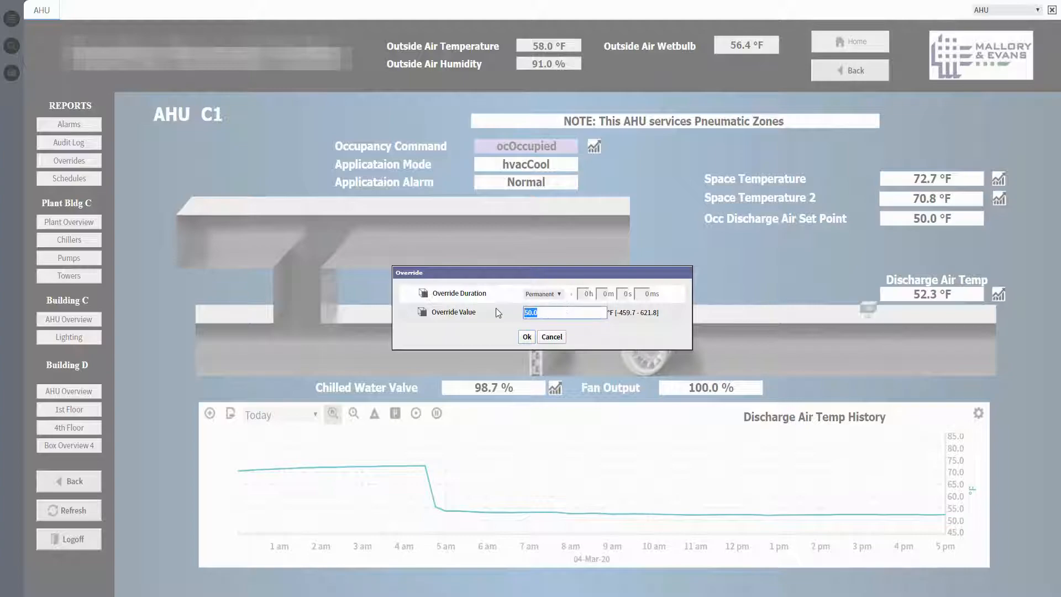
{"action": "type", "text": "60"}
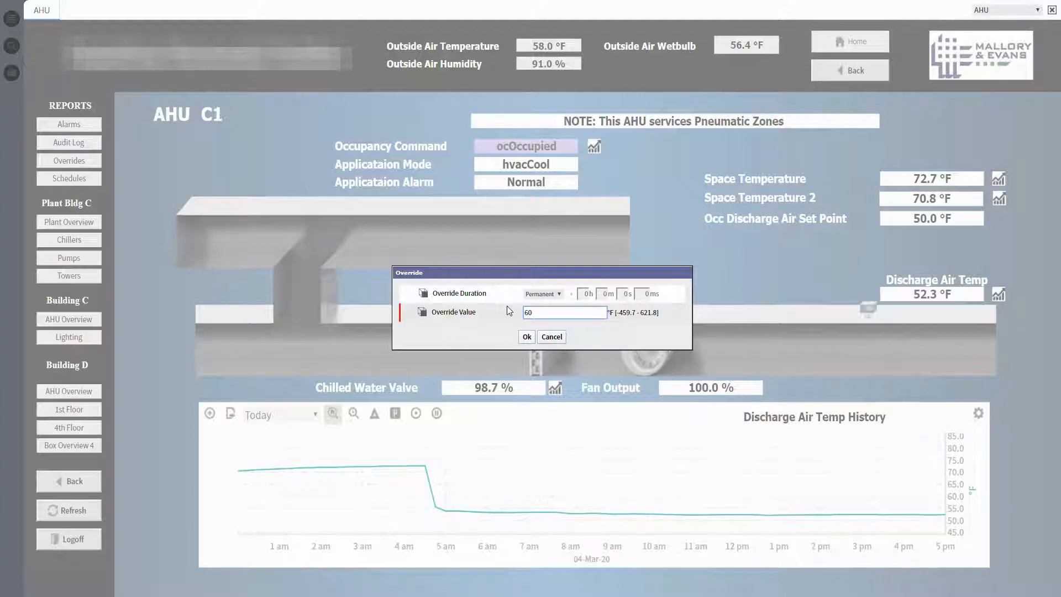
{"action": "left_click", "coordinate": [542, 293]}
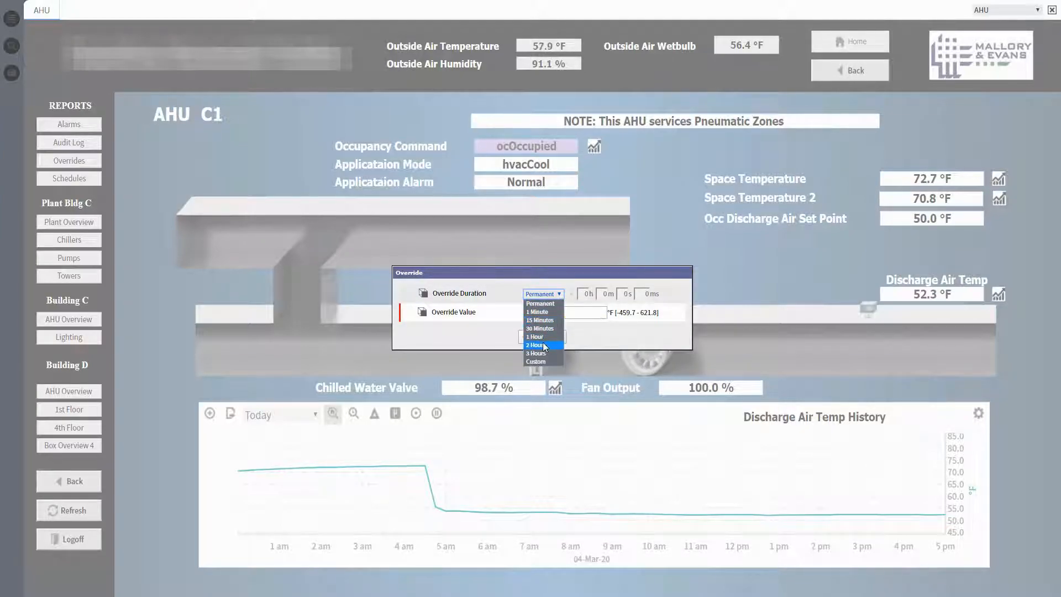
{"action": "mouse_move", "coordinate": [541, 362]}
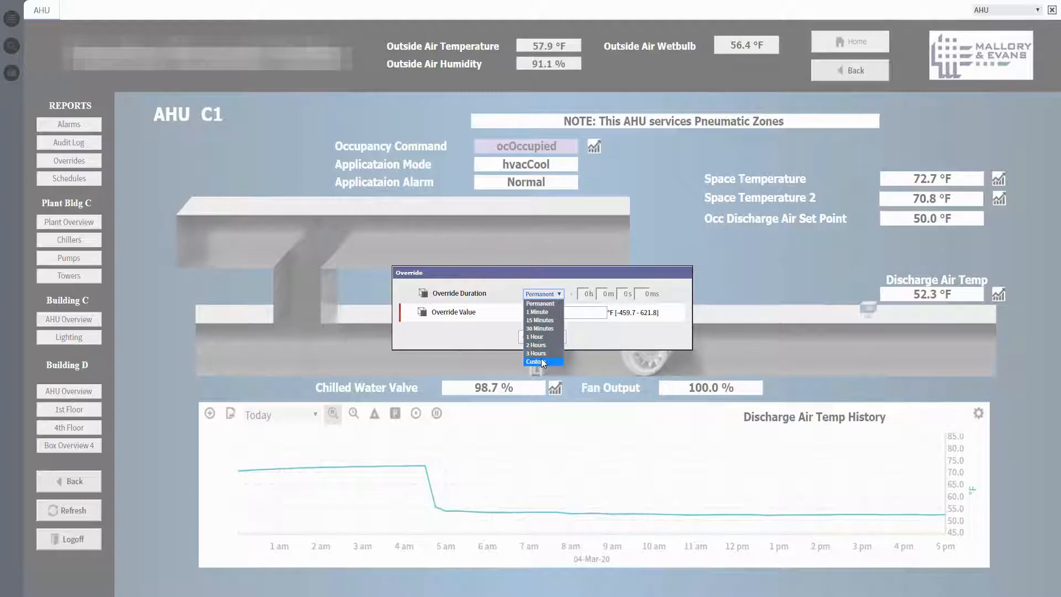
{"action": "mouse_move", "coordinate": [537, 312]}
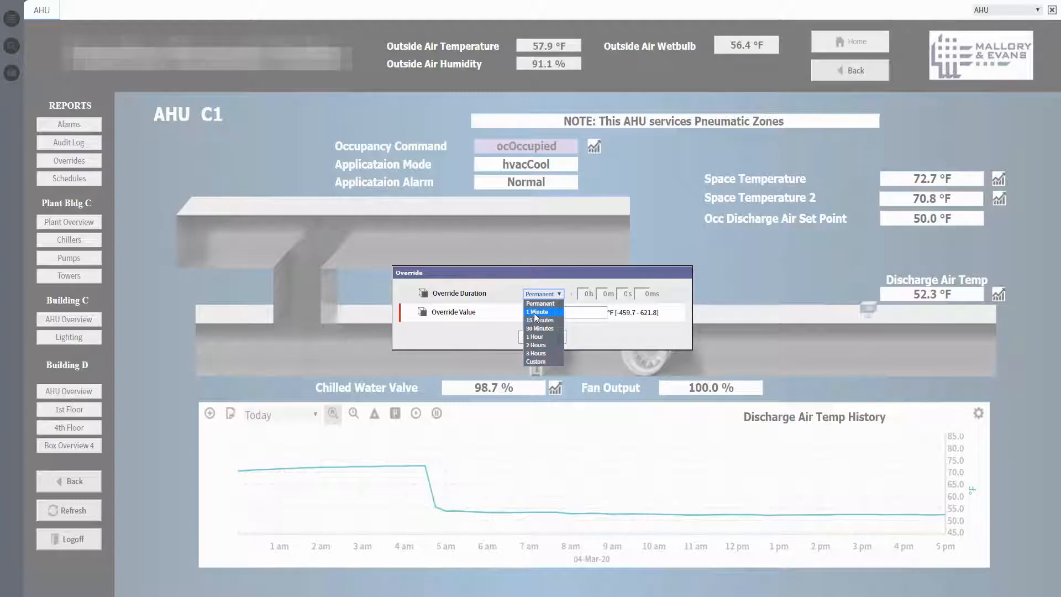
{"action": "left_click", "coordinate": [535, 312]}
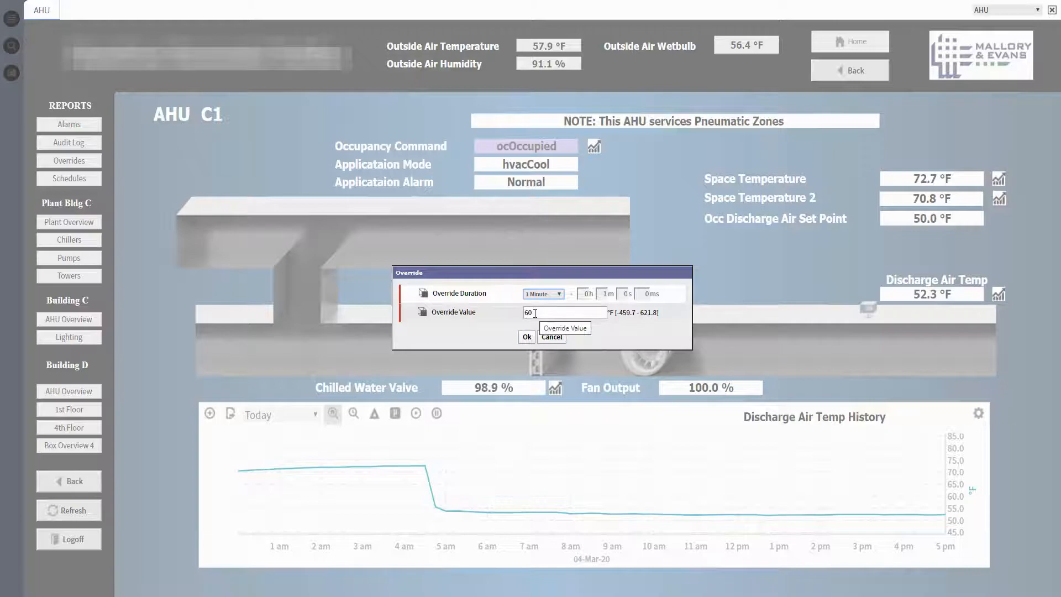
{"action": "left_click", "coordinate": [527, 337]}
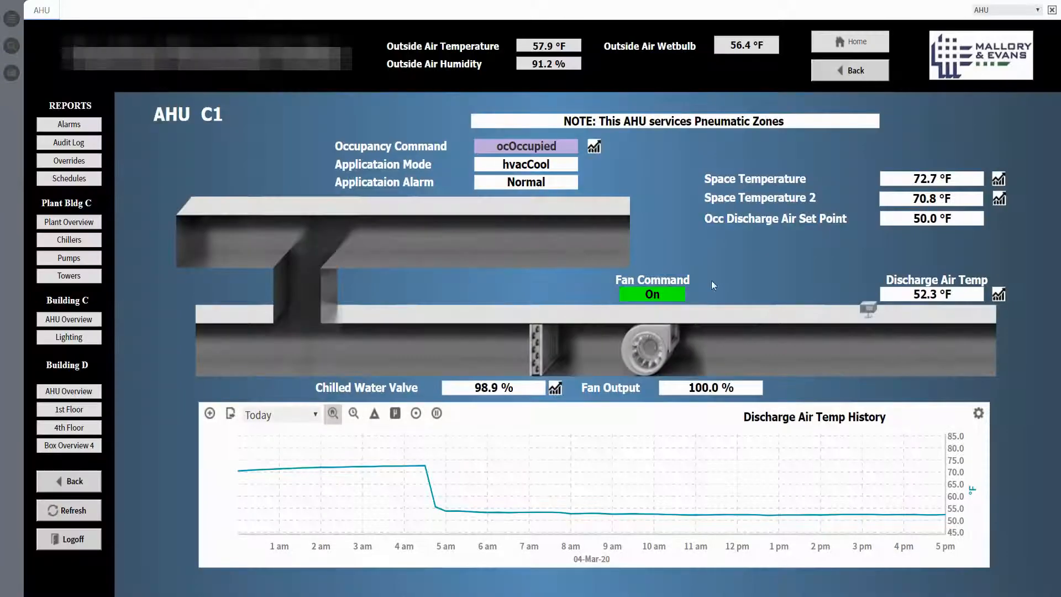
Check that the occupied discharge air set point shows overridden at 60.0 °F.
{"action": "left_click", "coordinate": [931, 218]}
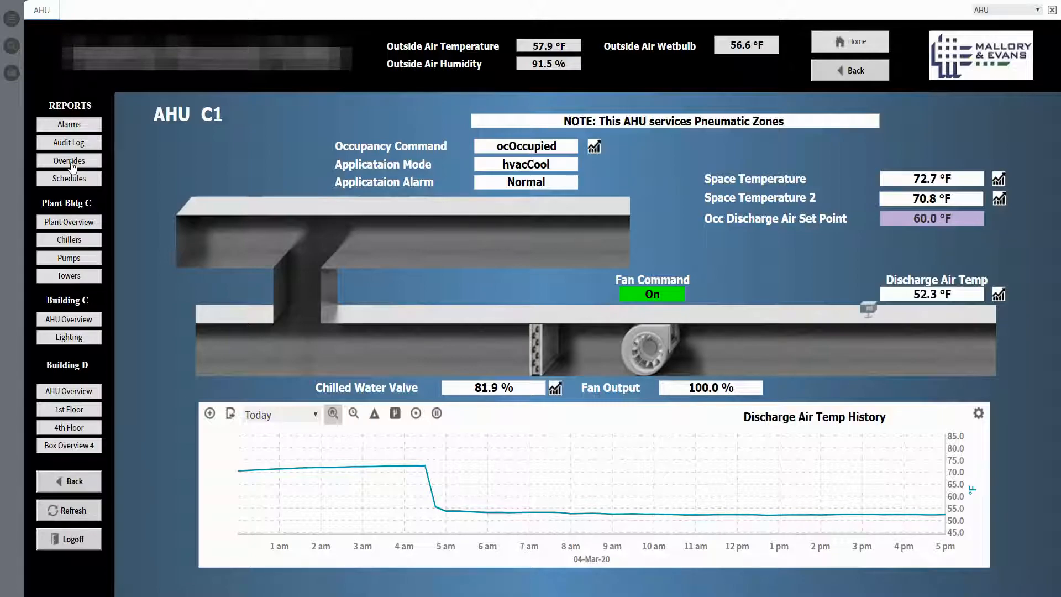
{"action": "left_click", "coordinate": [69, 160]}
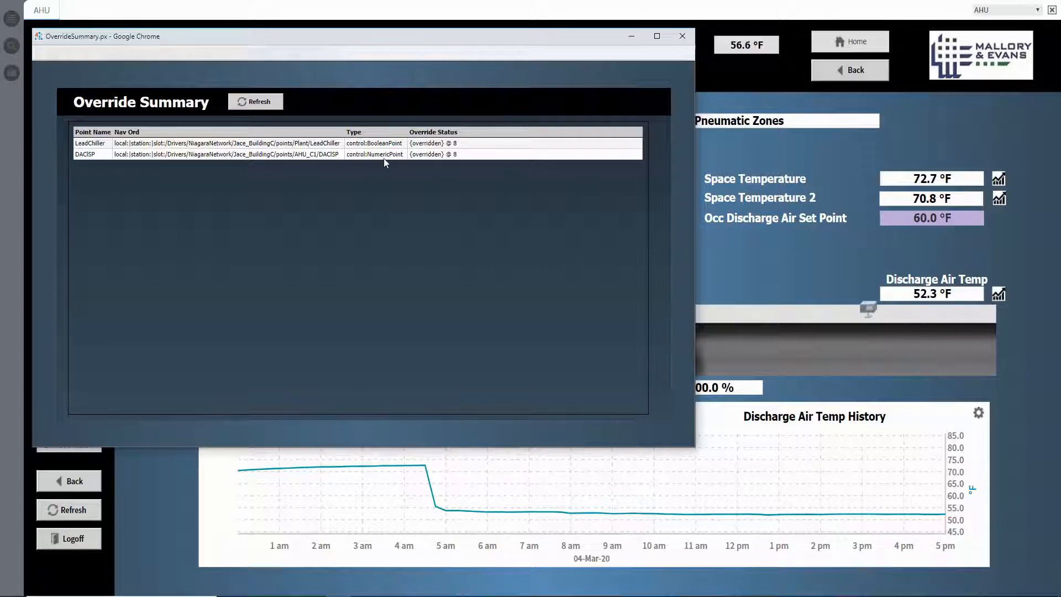
{"action": "mouse_move", "coordinate": [477, 172]}
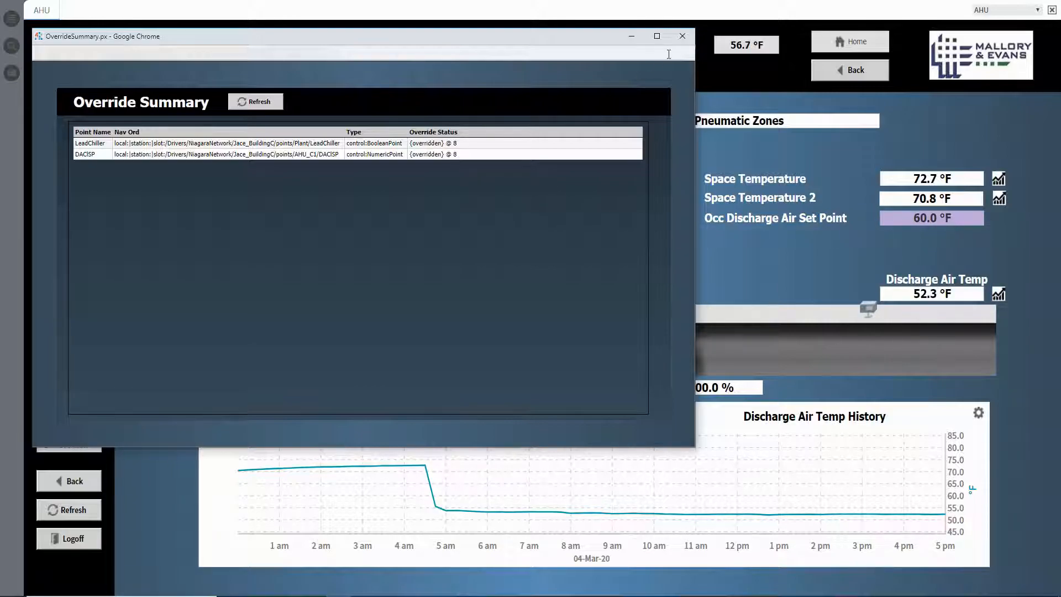
{"action": "left_click", "coordinate": [682, 36]}
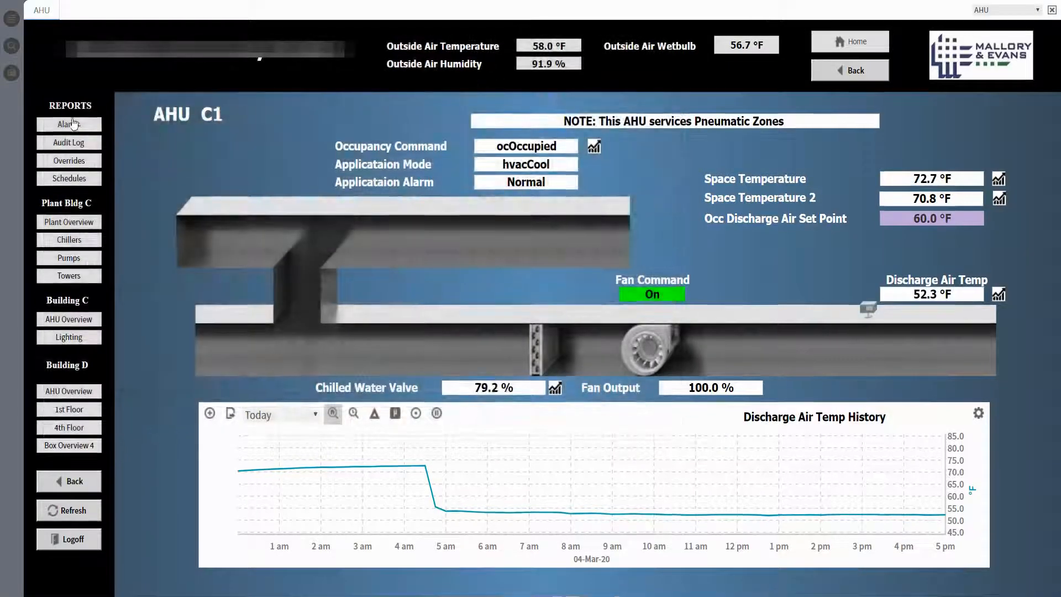
Open the Audit Log report under Reports to see today's 16 records.
{"action": "left_click", "coordinate": [69, 142]}
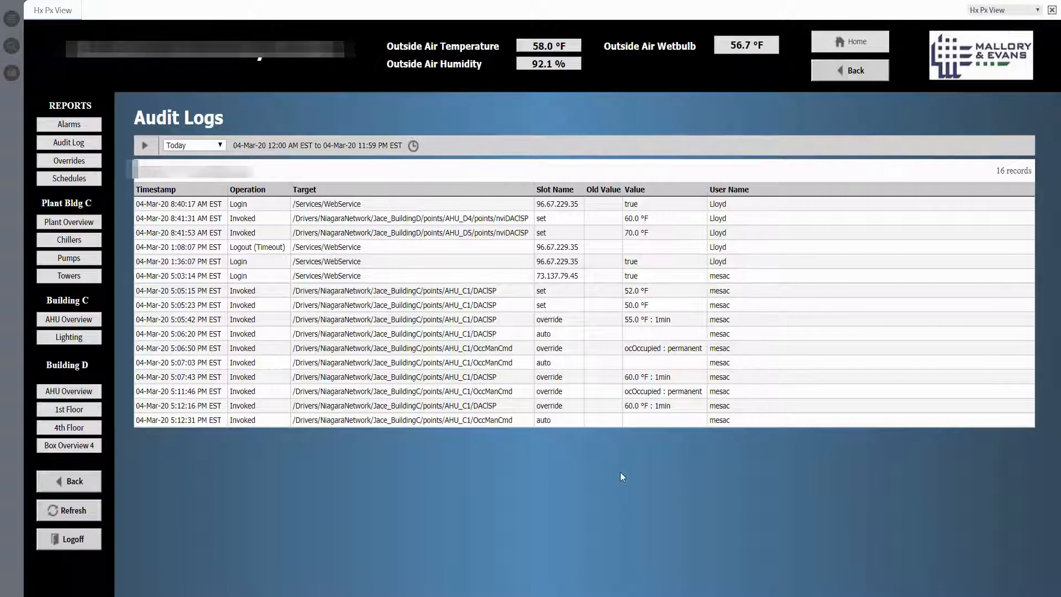
{"action": "mouse_move", "coordinate": [643, 408]}
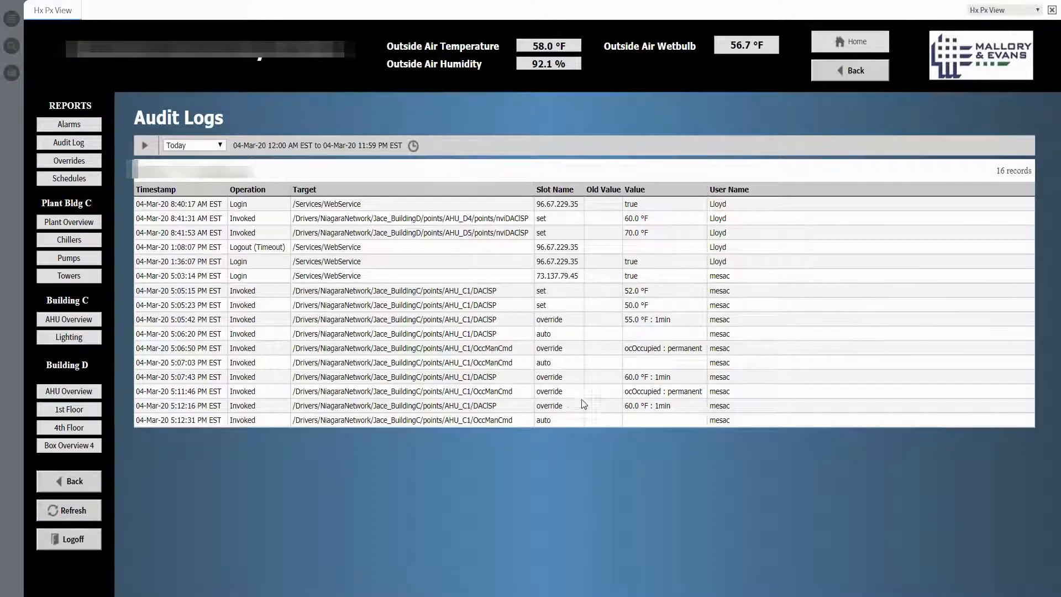
{"action": "mouse_move", "coordinate": [545, 425]}
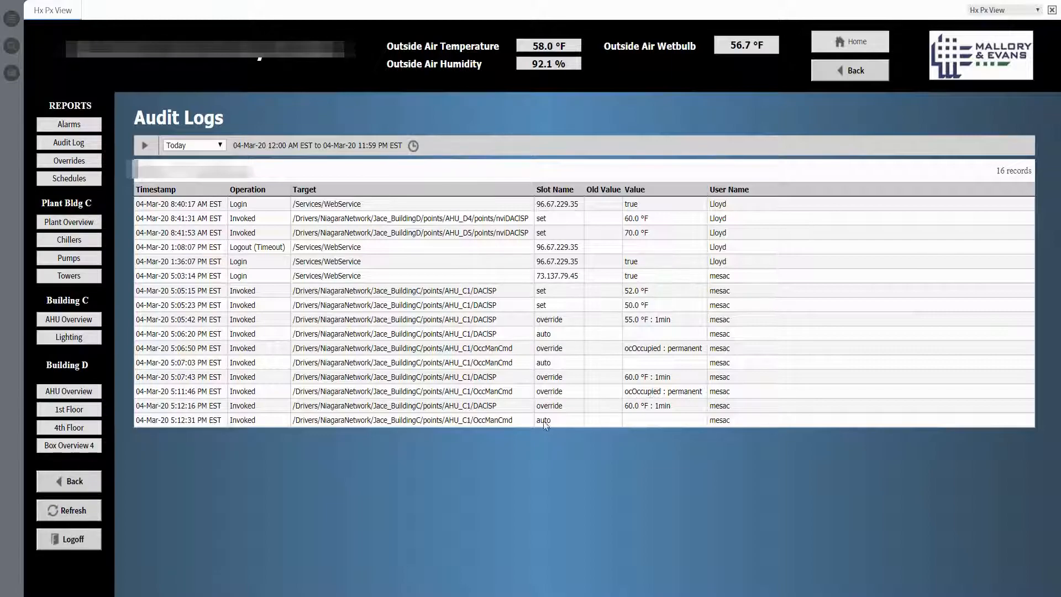
{"action": "mouse_move", "coordinate": [457, 399]}
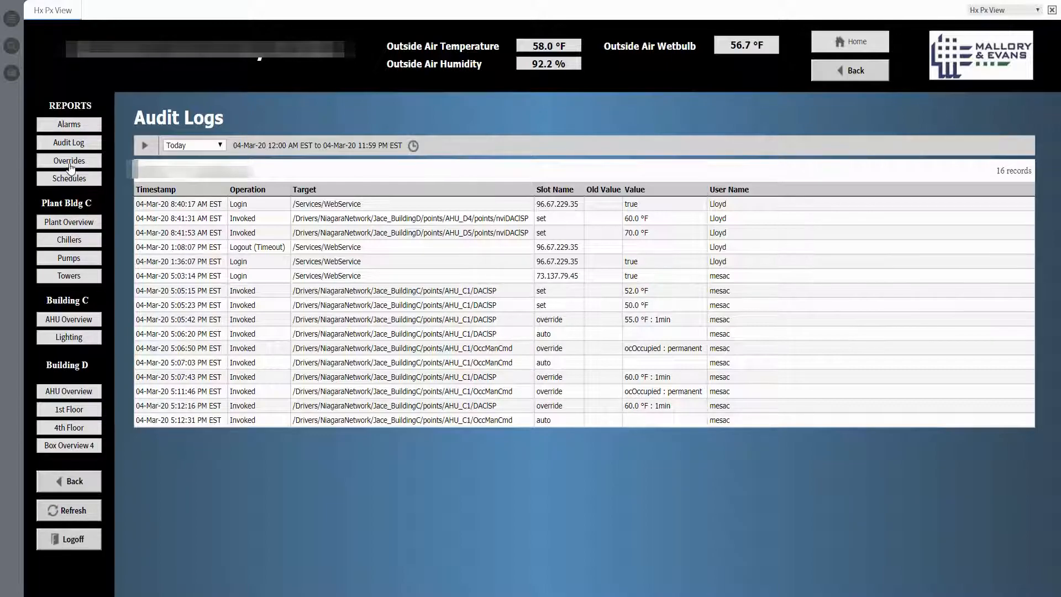
Go to Building C's AHU Overview and open the AHU_C1 detail page.
{"action": "left_click", "coordinate": [68, 319]}
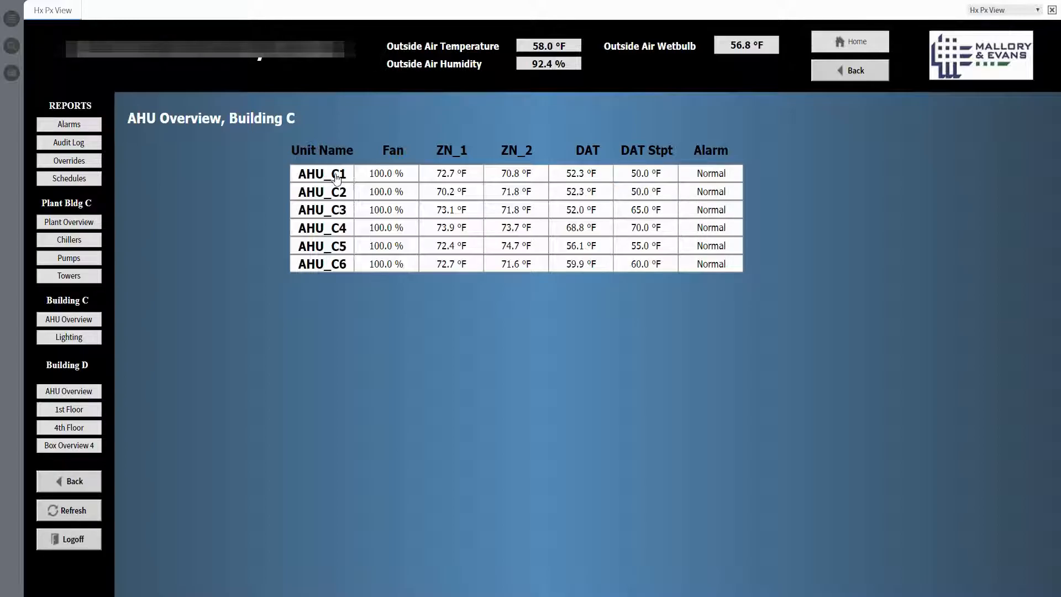
{"action": "left_click", "coordinate": [320, 173]}
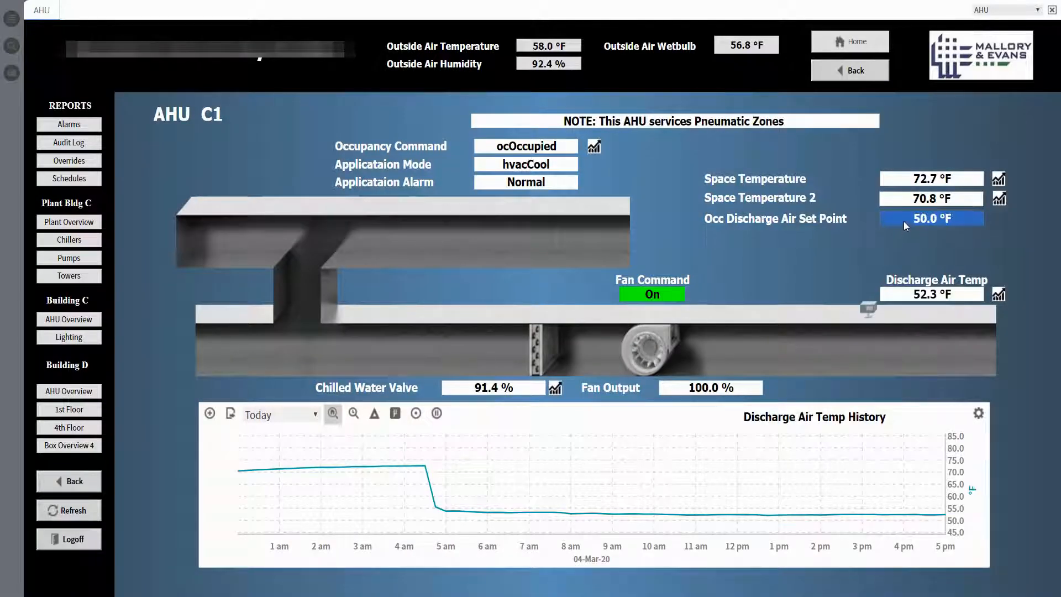